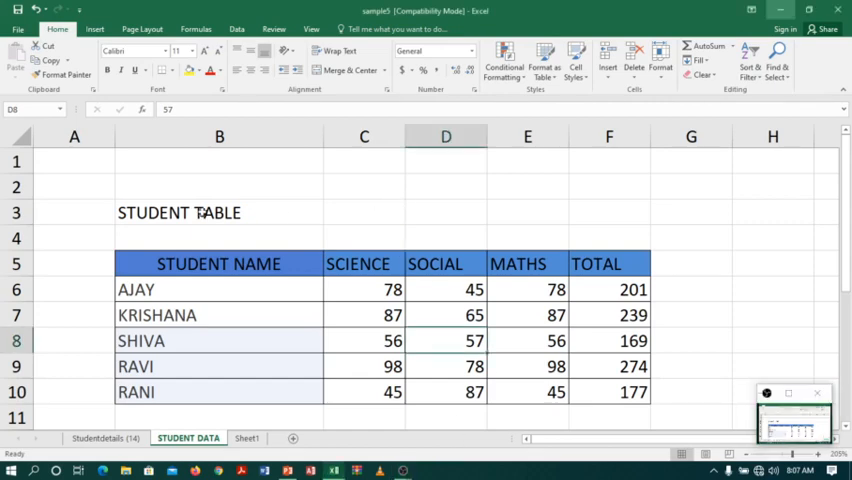
Bold the STUDENT TABLE title in cell B3.
click(219, 212)
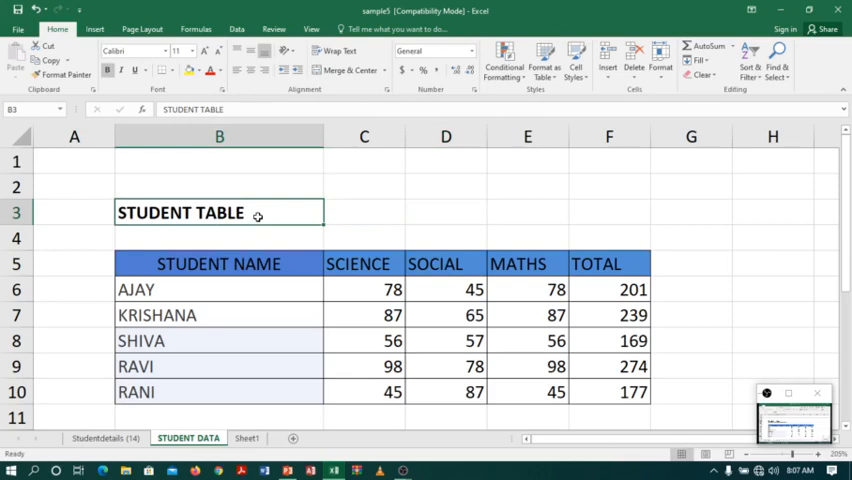
mouse_move(399, 216)
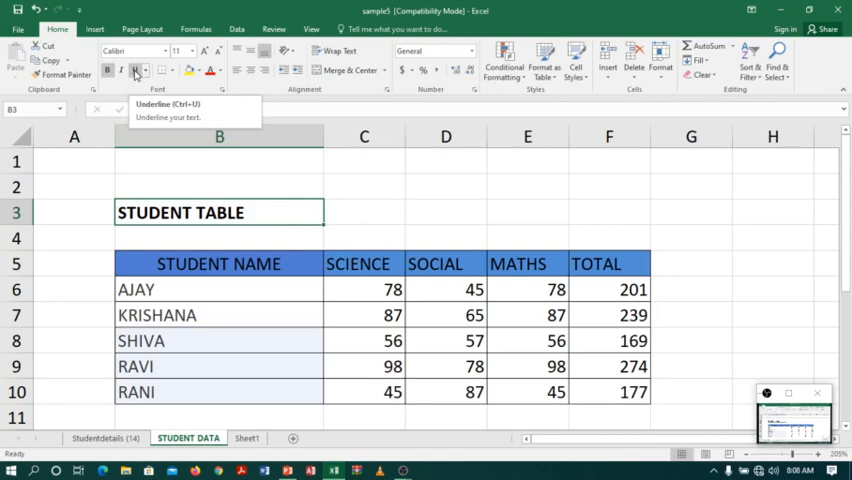
mouse_move(402, 216)
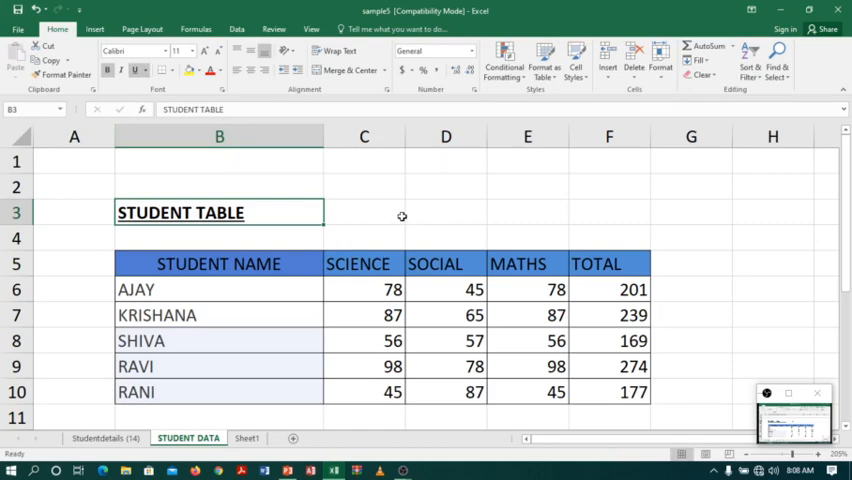
Italicise the student names AJAY through RANI in B6:B10.
click(220, 289)
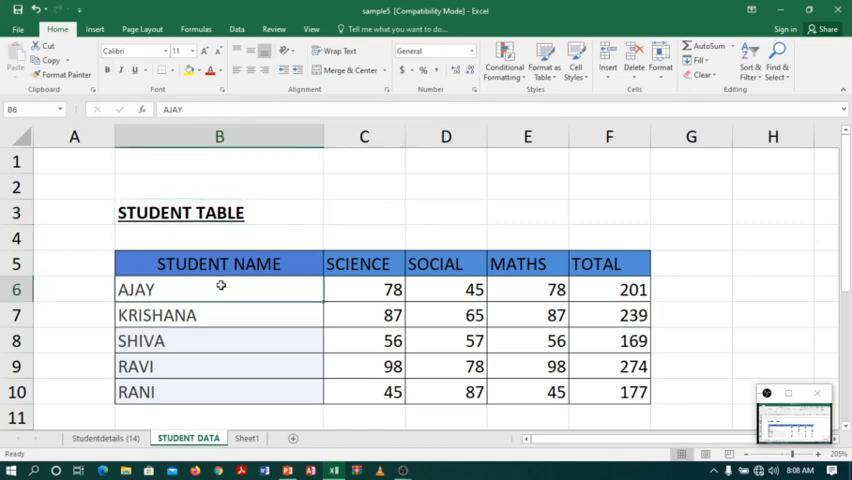
drag(220, 289, 220, 391)
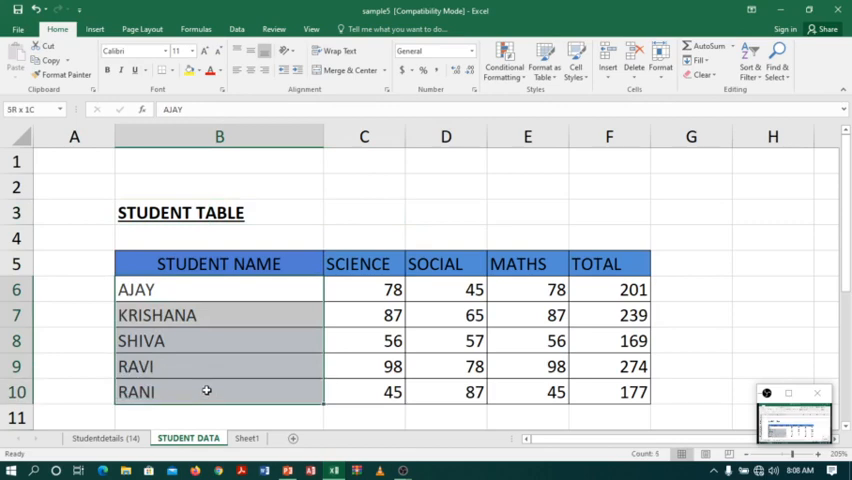
click(364, 212)
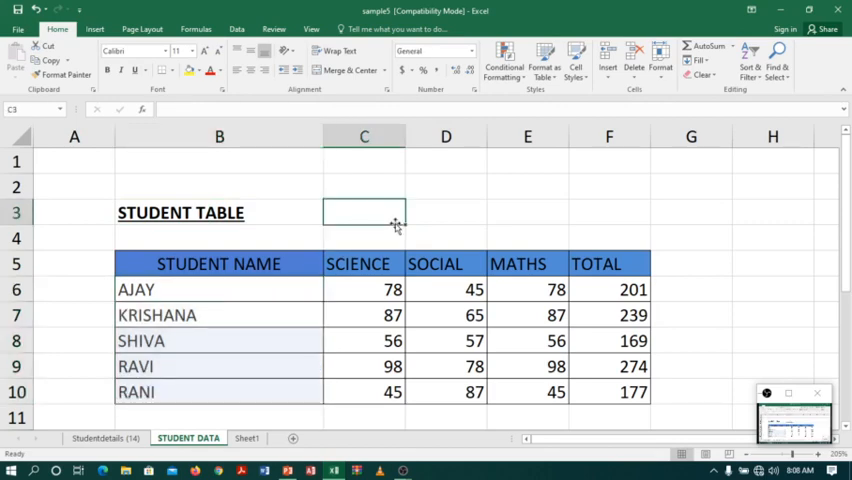
click(178, 289)
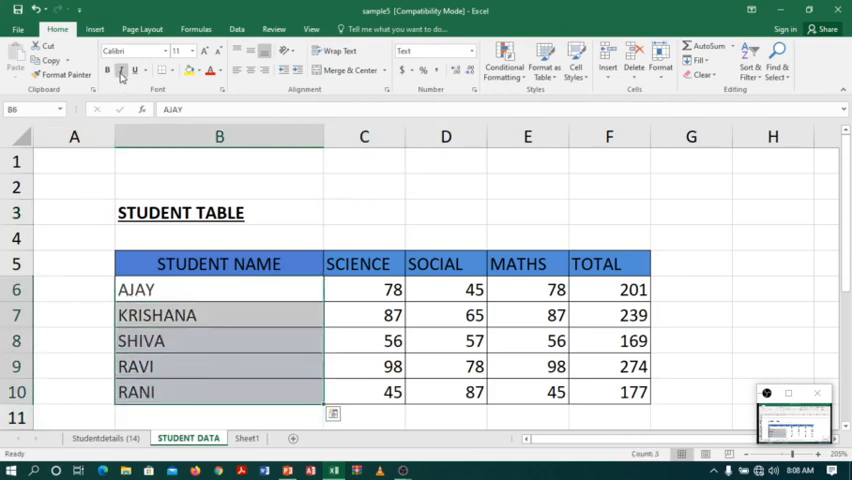
mouse_move(121, 70)
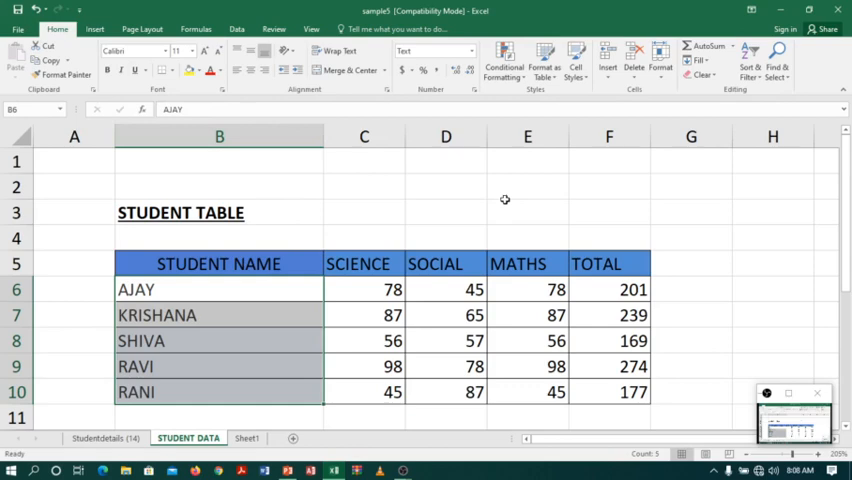
click(121, 69)
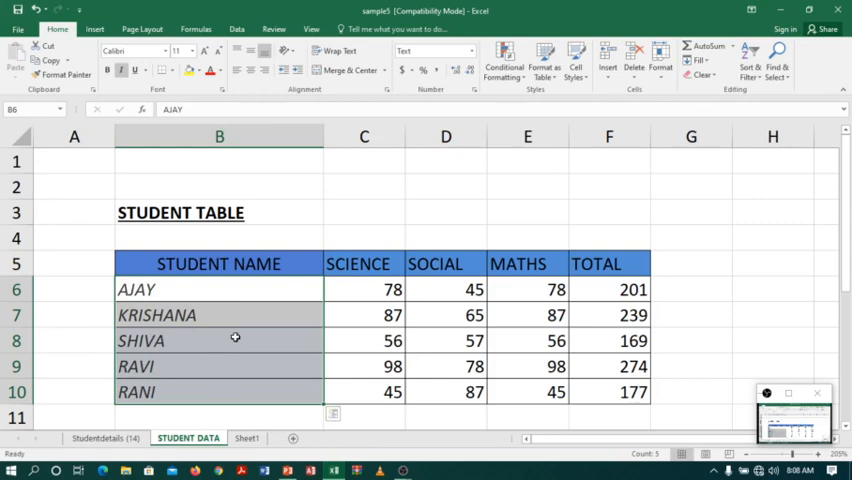
click(220, 339)
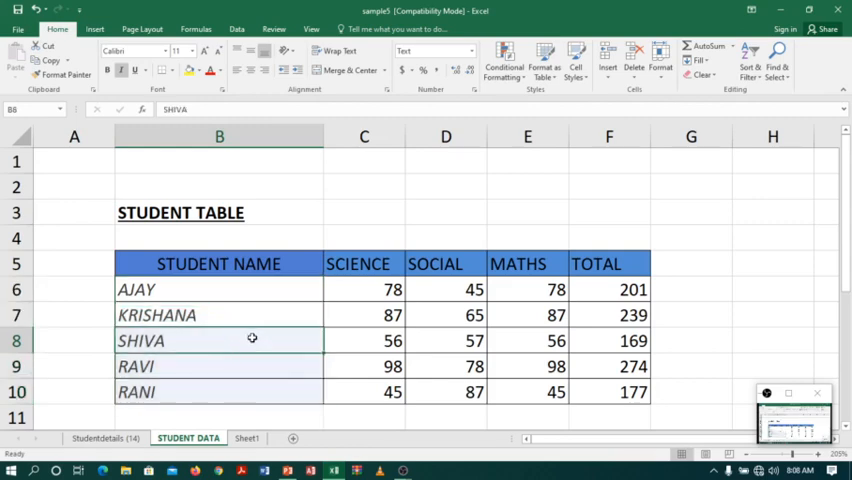
click(364, 212)
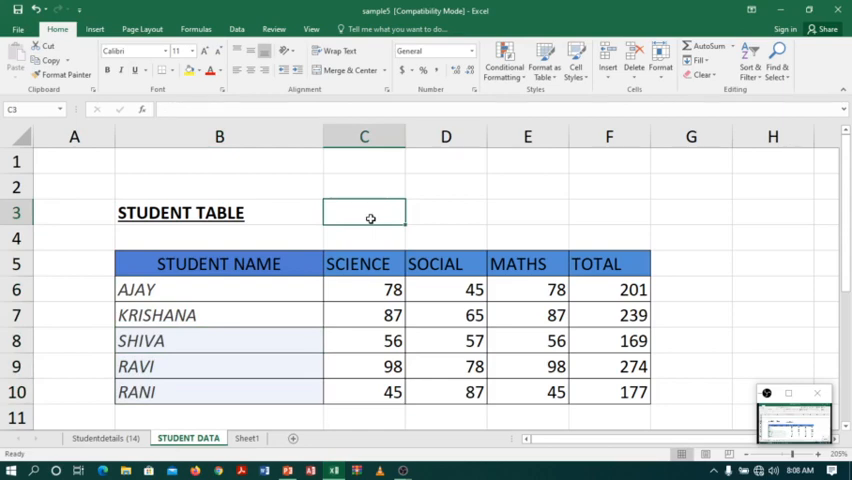
Overwrite SHIVA's name cell with NA, then undo to restore SHIVA.
click(215, 340)
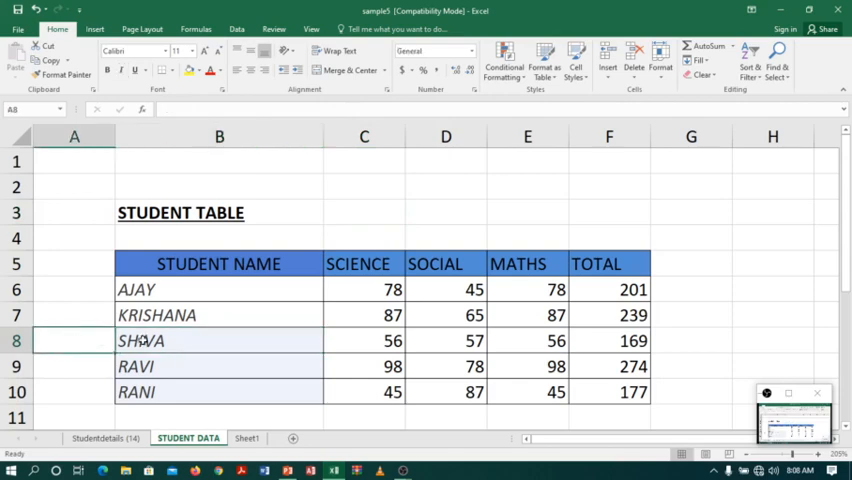
click(219, 340)
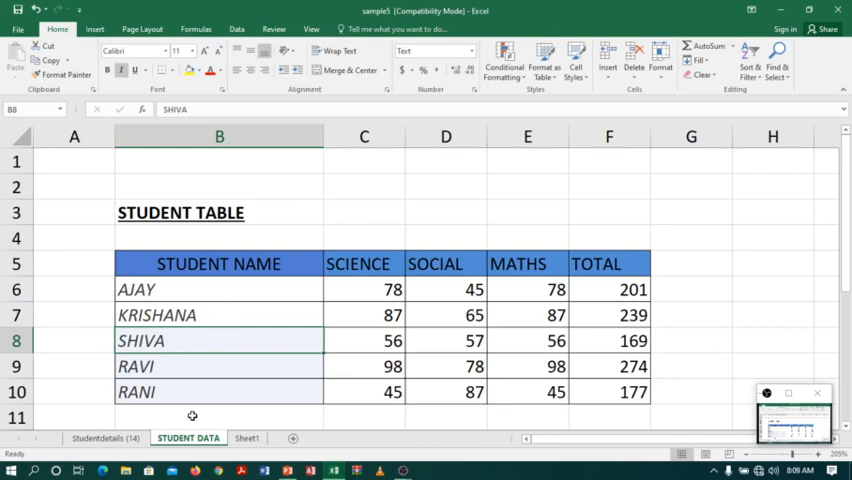
mouse_move(211, 340)
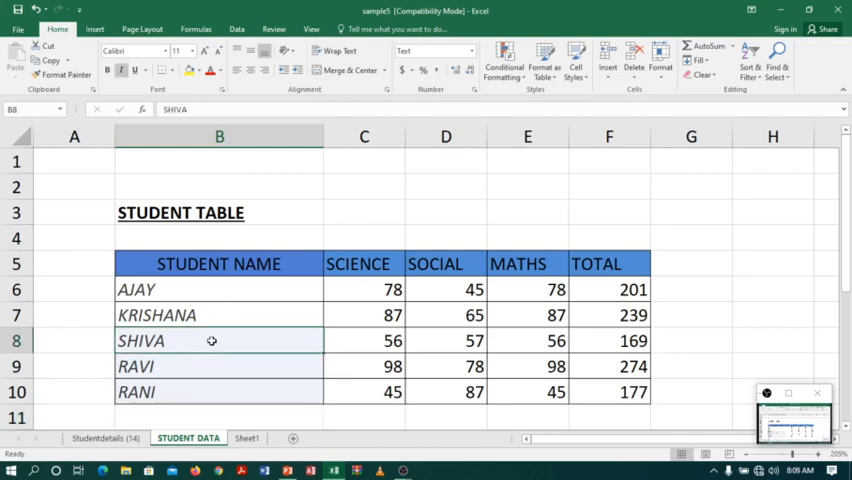
text(NA)
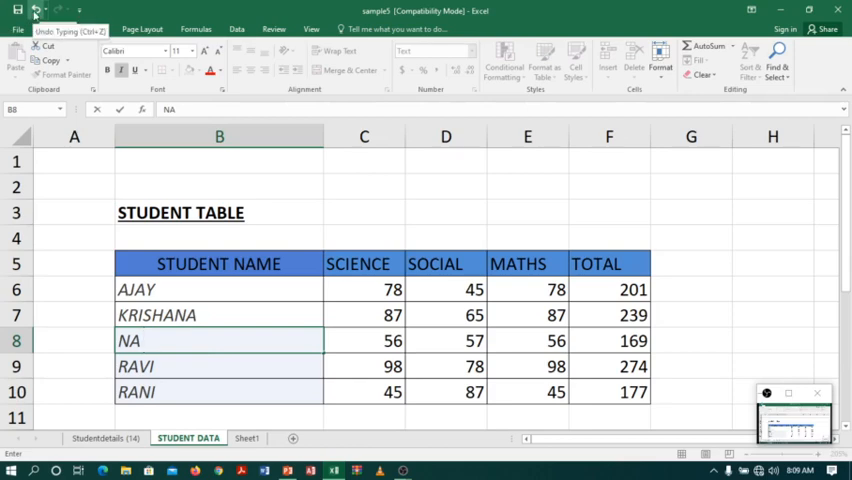
text(SHIVA)
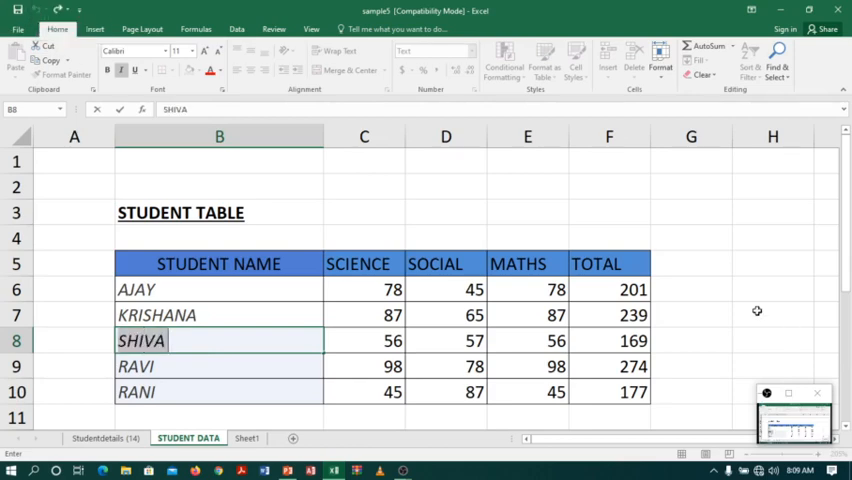
click(772, 314)
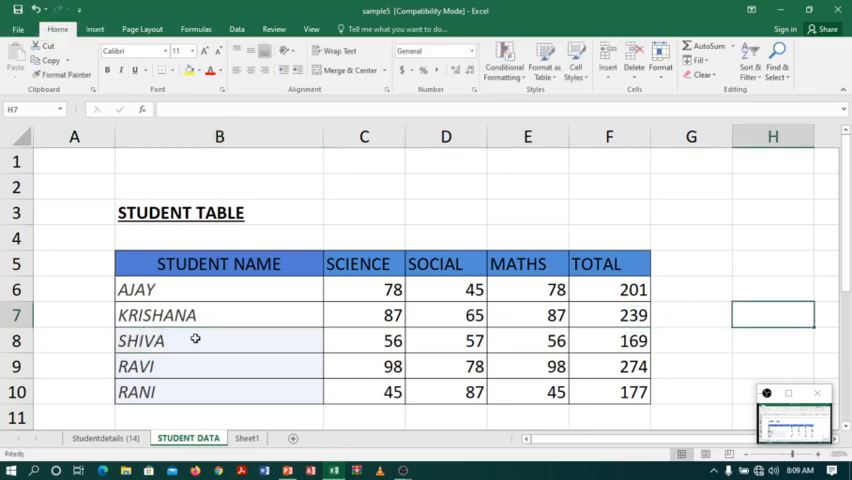
Append NA to SHIVA in cell B8 so it reads SHIVANA.
click(195, 340)
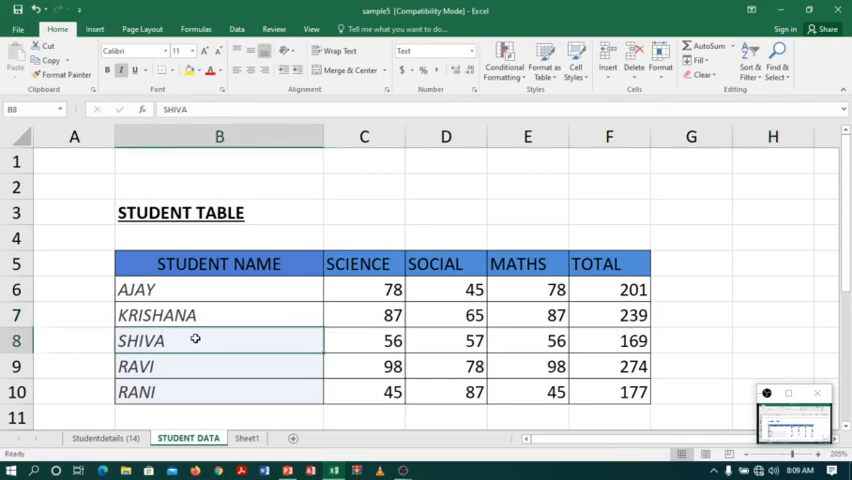
double_click(196, 340)
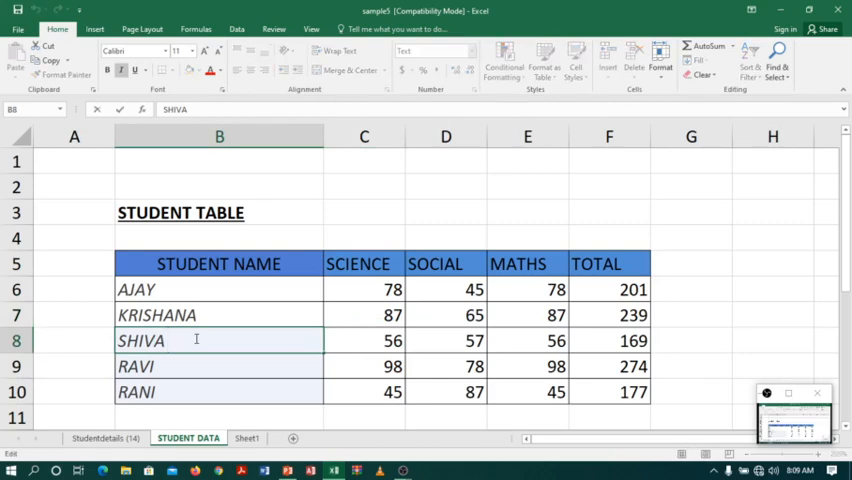
text(NA)
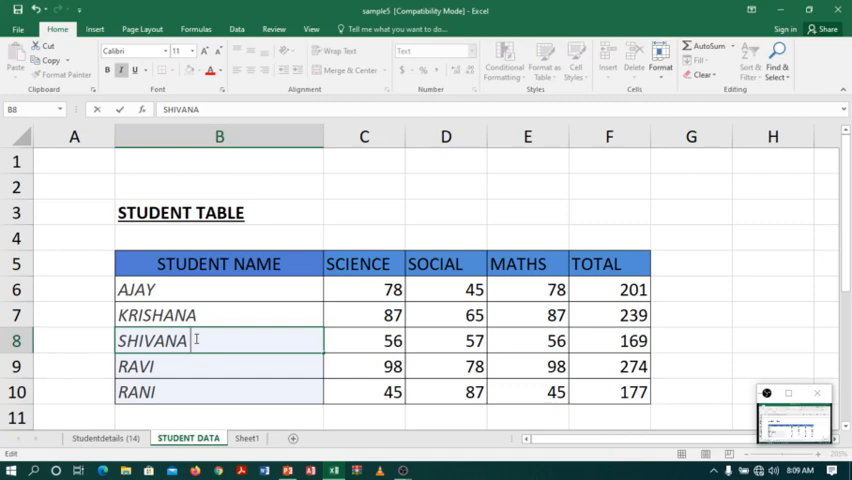
click(364, 211)
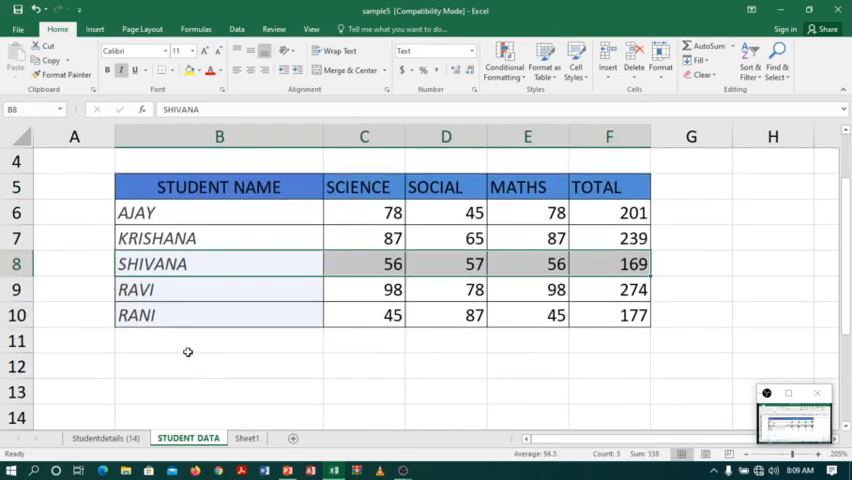
Copy SHIVANA's row B8:F8 and paste it into row 11.
click(219, 340)
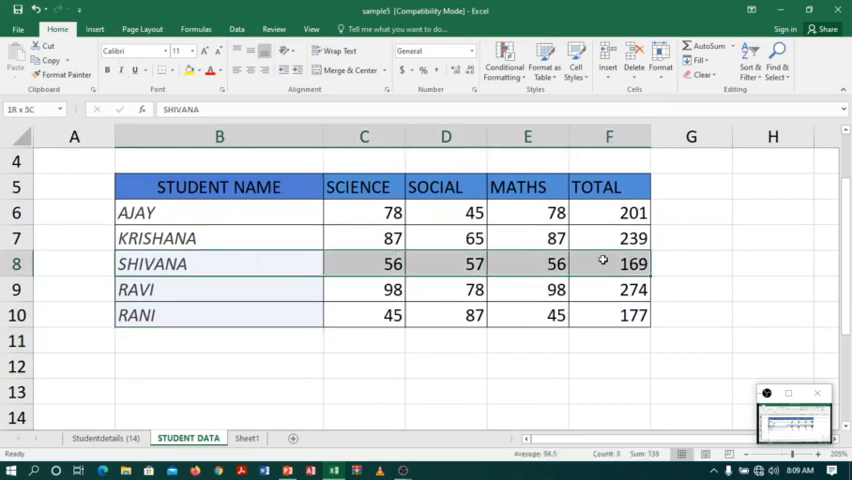
click(219, 263)
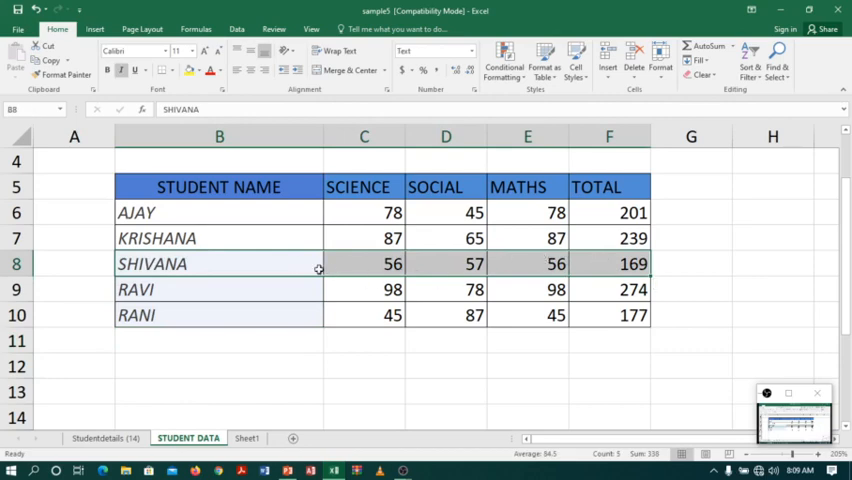
mouse_move(281, 263)
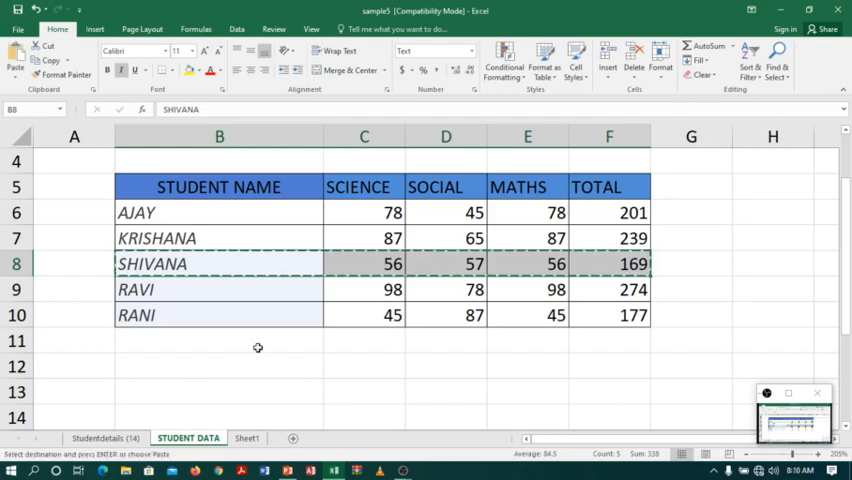
click(219, 340)
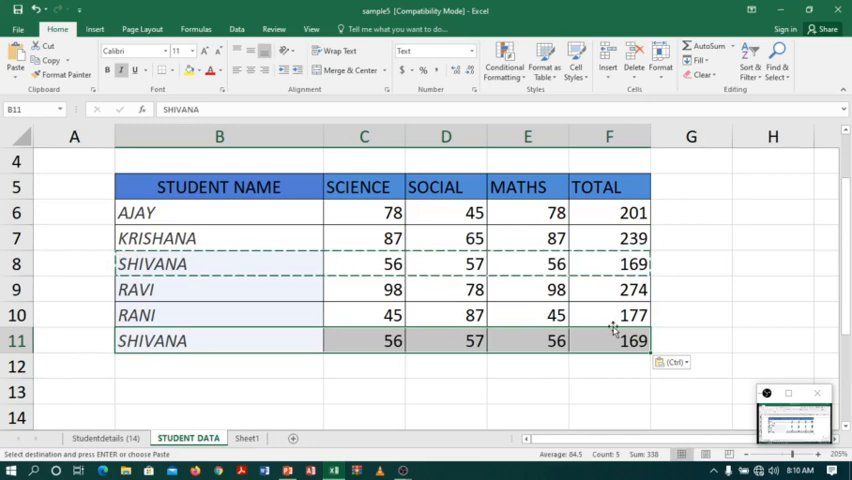
mouse_move(721, 333)
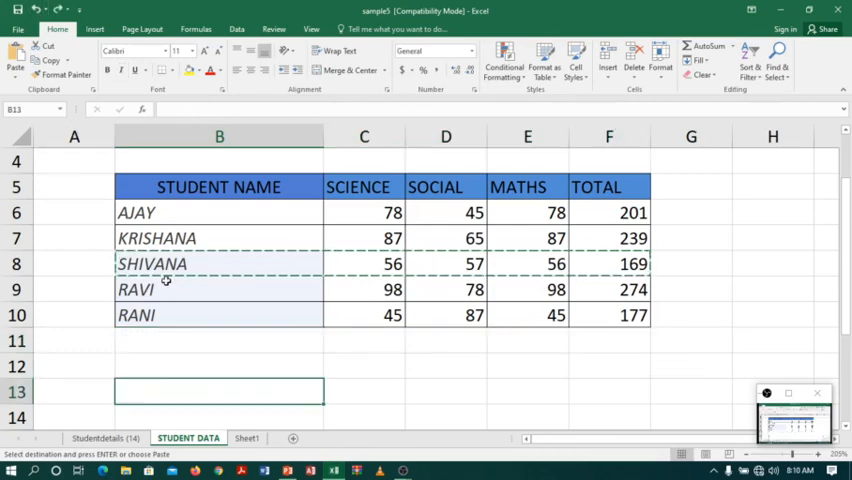
Undo the paste to remove the duplicate SHIVANA row, then select B13.
click(219, 263)
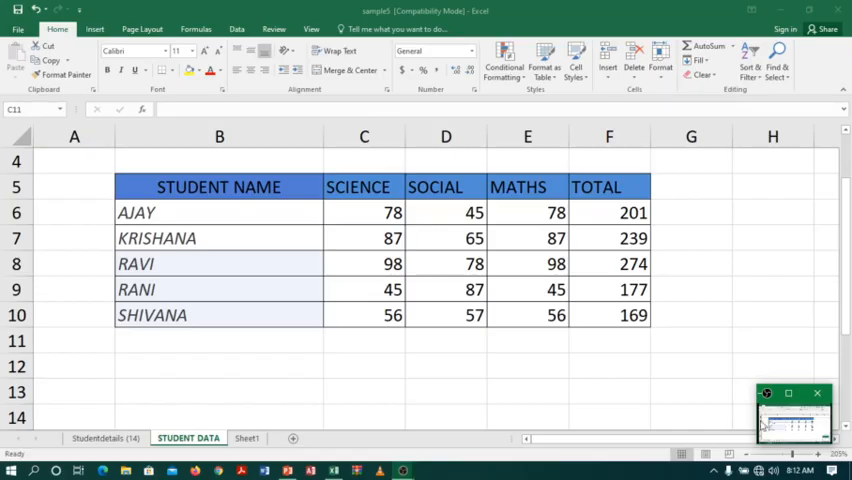
Enter 50 as RANI's Social mark in D9, dropping her total to 140.
click(363, 340)
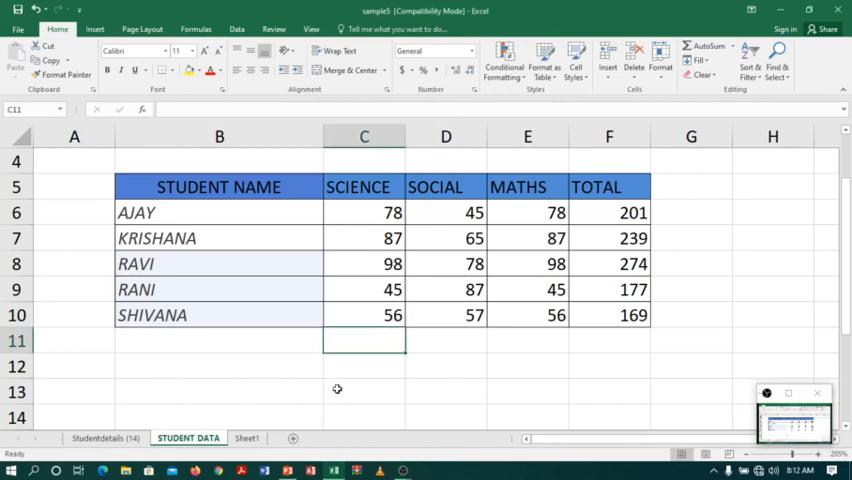
mouse_move(223, 265)
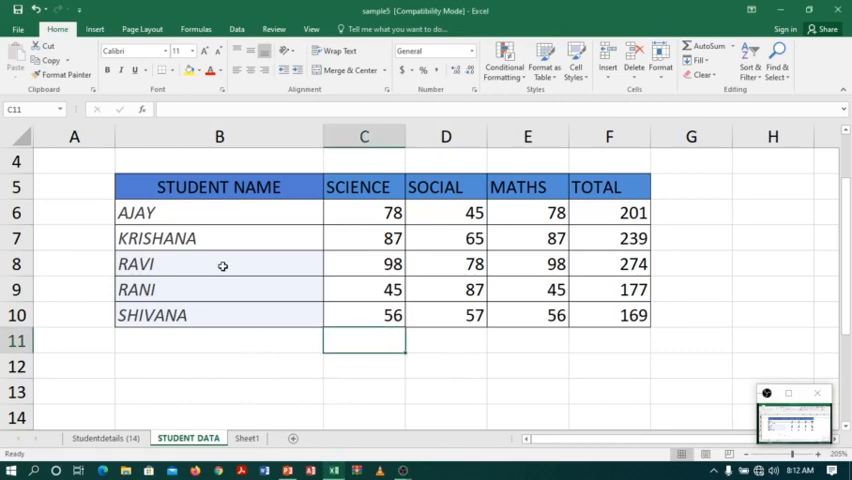
click(219, 263)
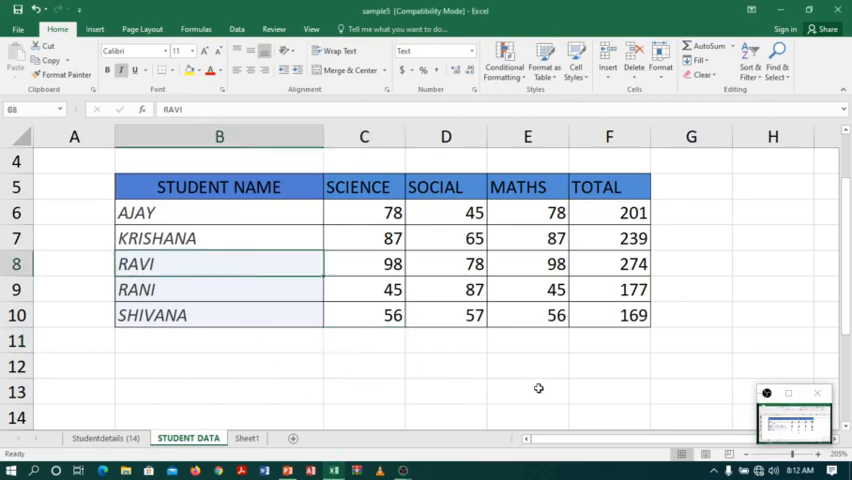
mouse_move(457, 290)
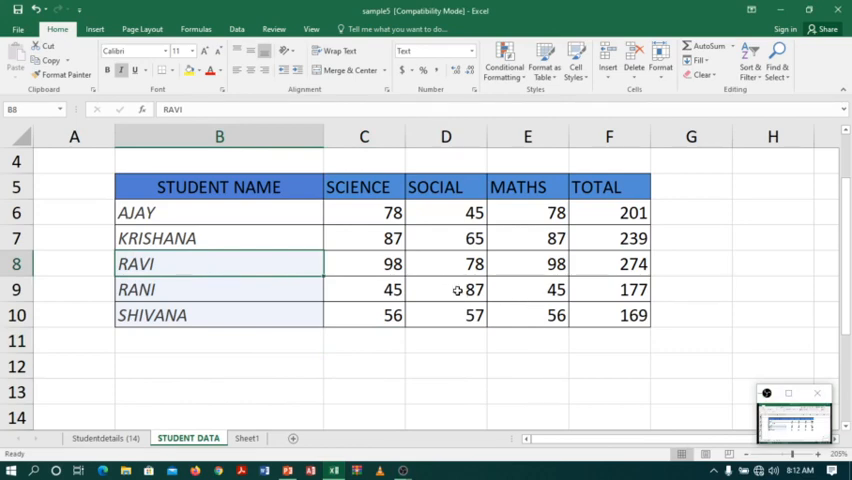
click(446, 263)
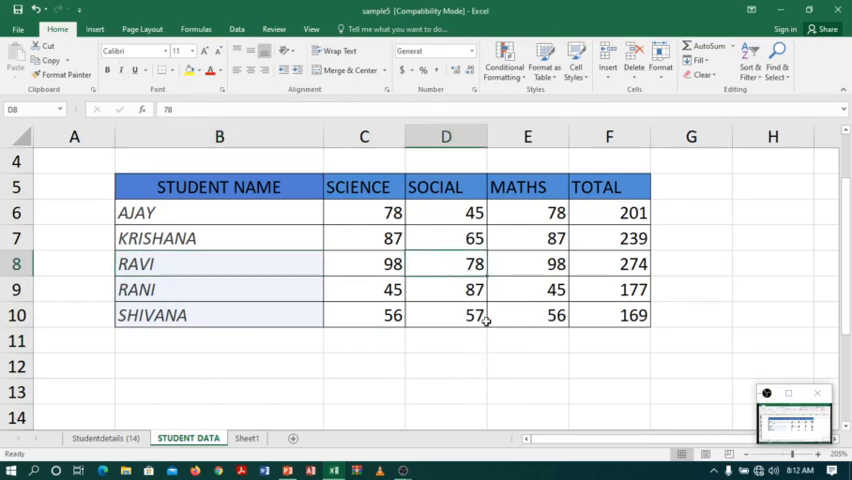
click(446, 289)
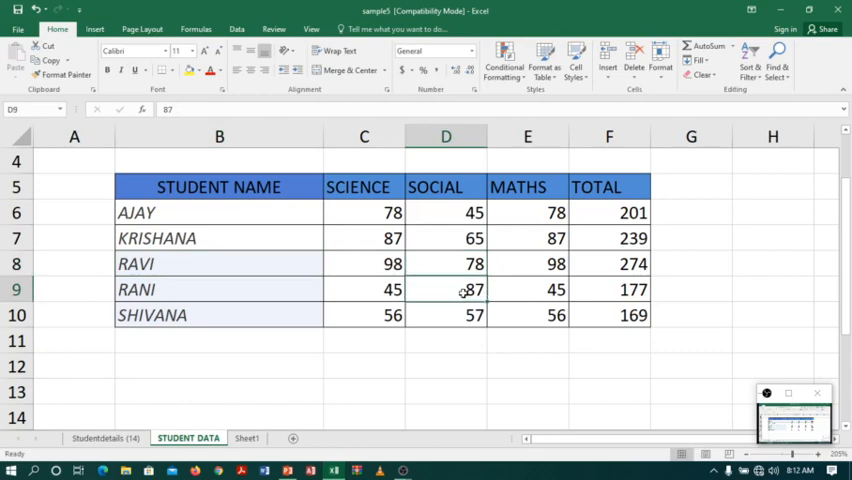
text(50)
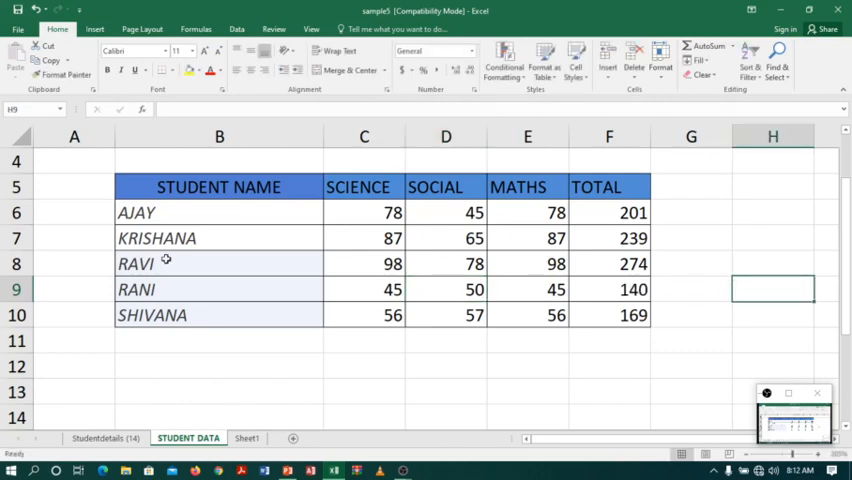
Re-enter 78 as RAVI's Social mark in D8 and confirm it.
click(219, 263)
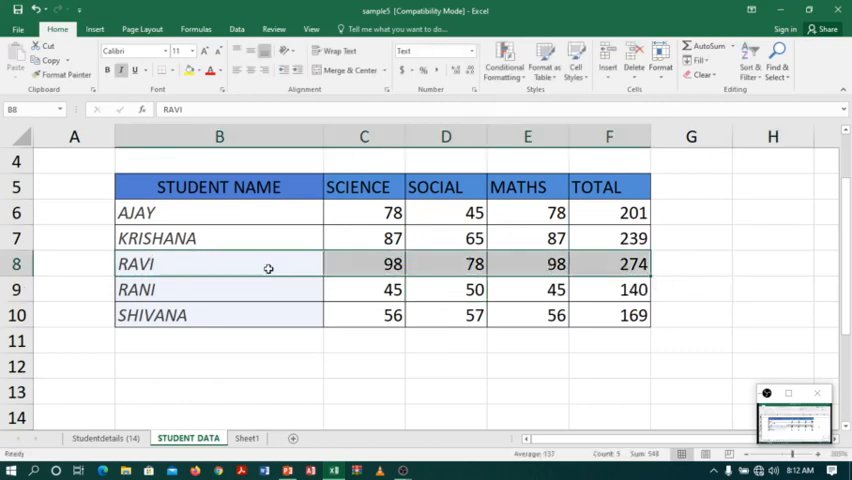
click(517, 289)
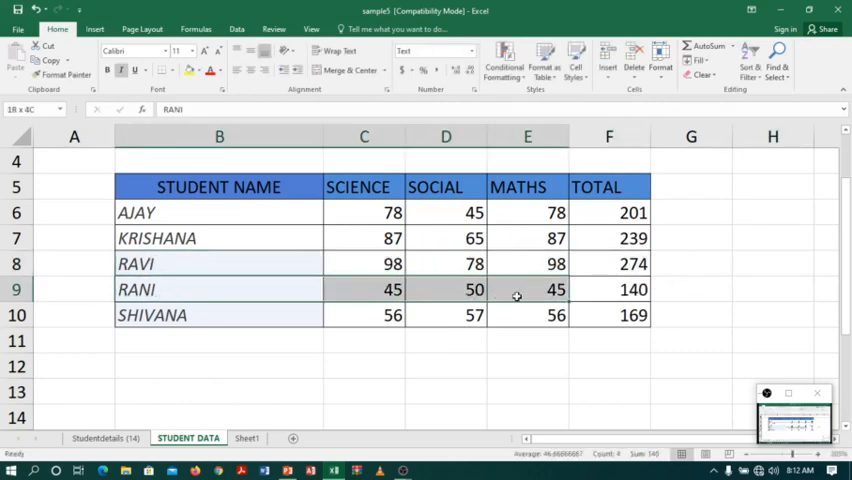
click(691, 289)
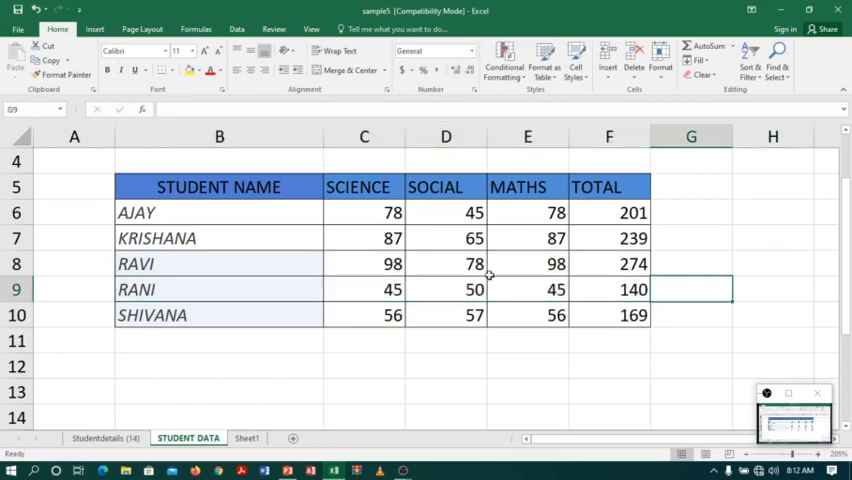
click(445, 263)
text(5)
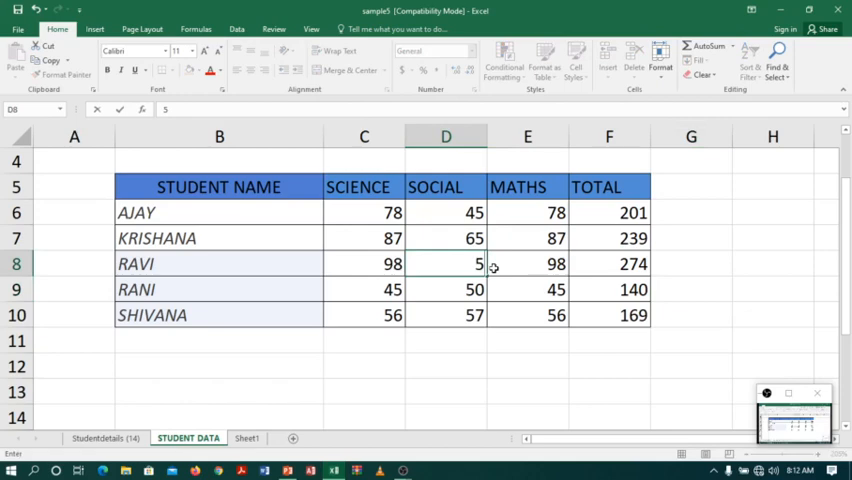
text(78)
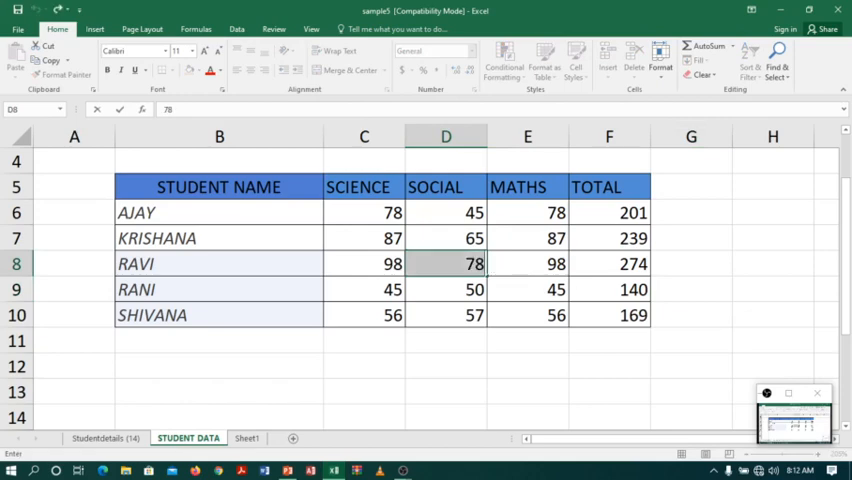
click(691, 289)
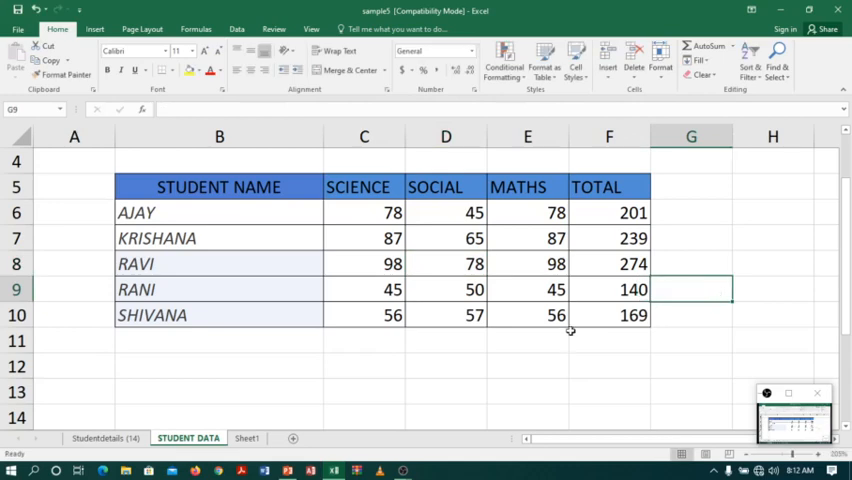
mouse_move(445, 327)
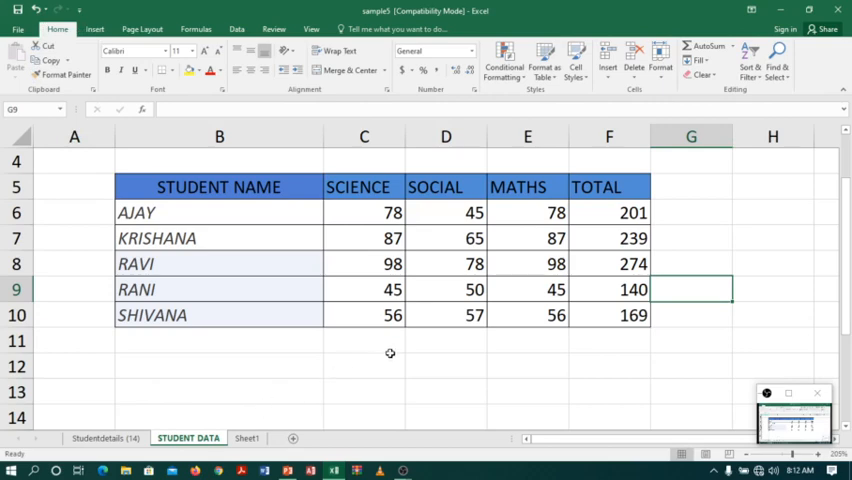
Undo the mark edits so RANI's Social returns to 87, total 177.
click(445, 263)
text(87)
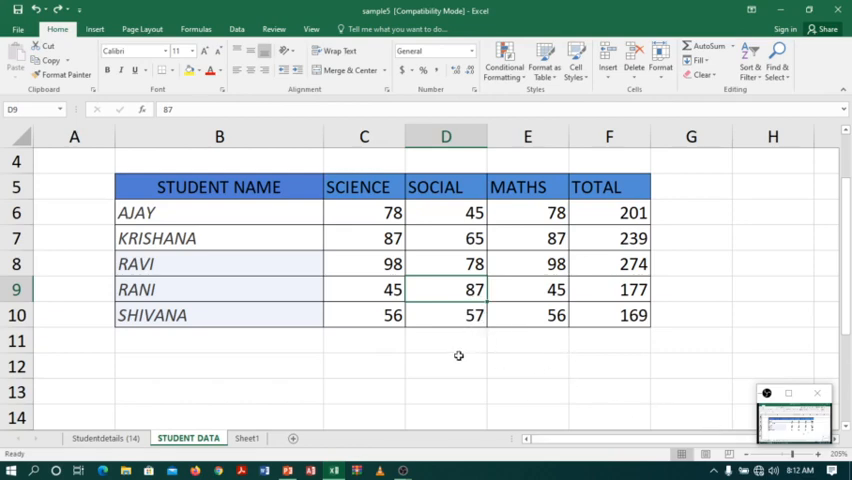
mouse_move(325, 365)
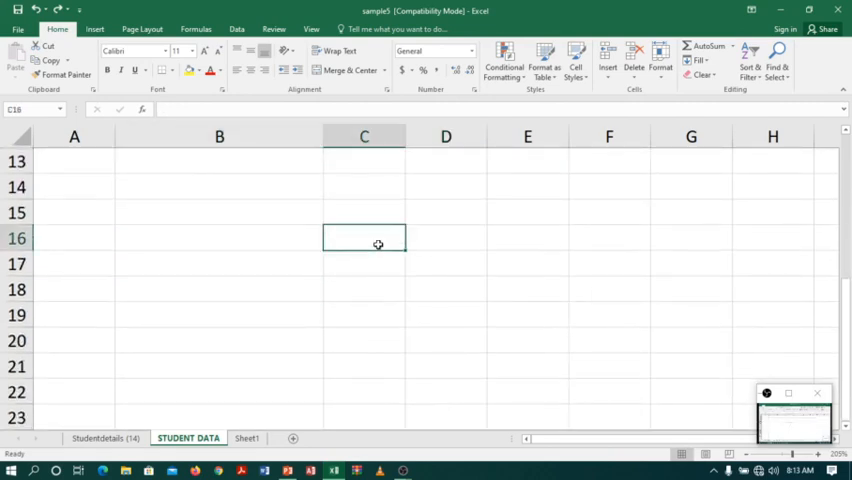
Type SUN, MON, TUE, WED, THU, FRI, SAT down cells C16:C22.
text(SUN)
click(364, 391)
text(SAT)
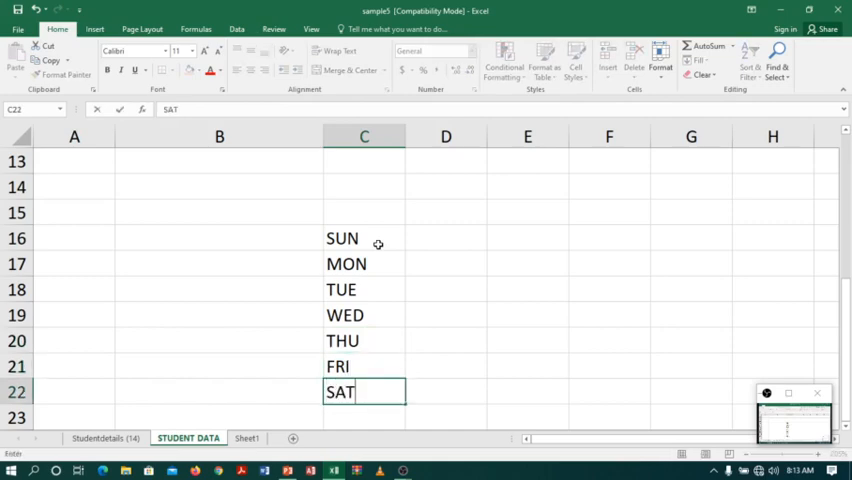
click(446, 340)
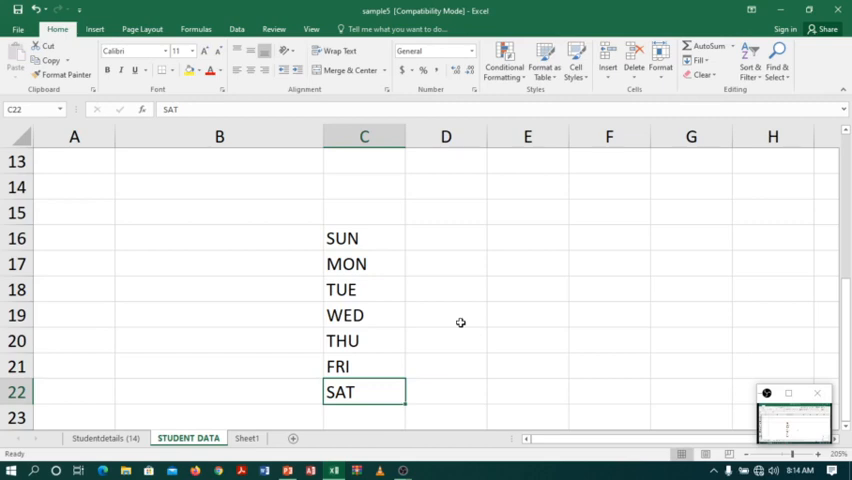
mouse_move(500, 330)
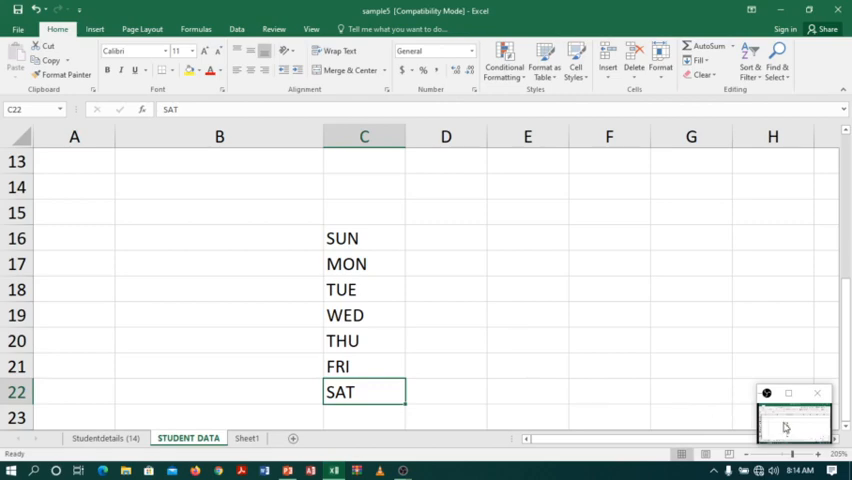
Fill the AJAY, KRISHANA and RAVI name cells B6, B7 and B8 yellow.
scroll(up, 3)
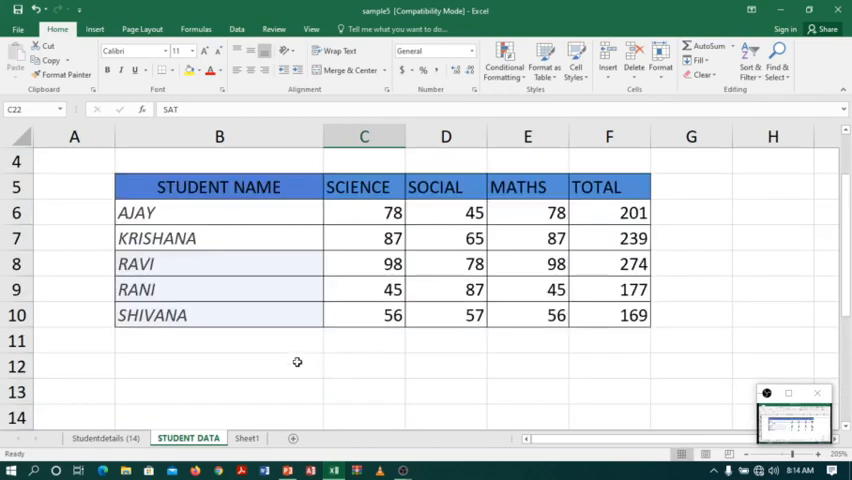
click(219, 365)
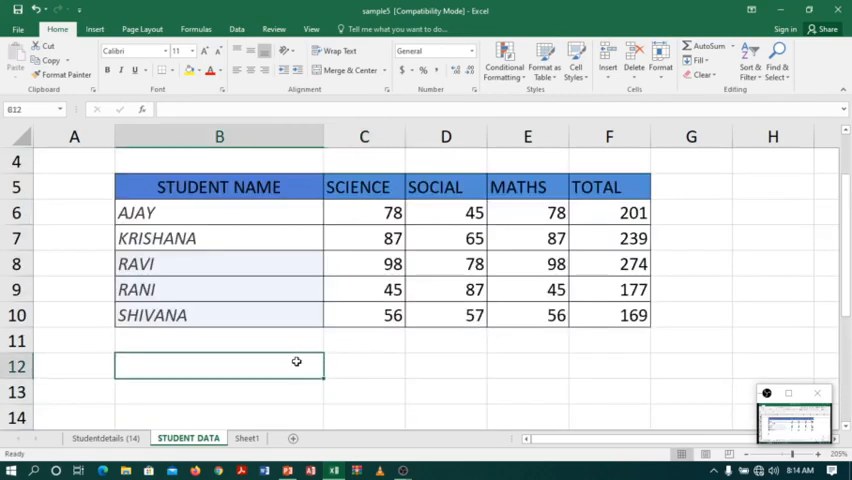
mouse_move(246, 330)
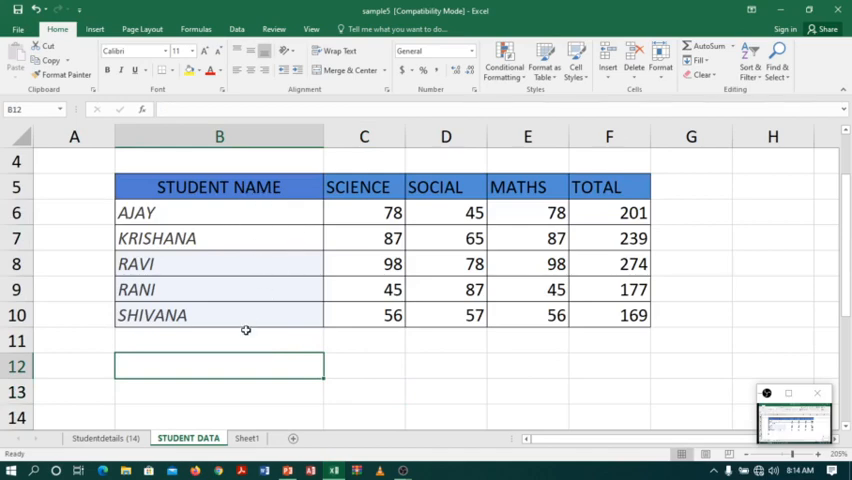
mouse_move(252, 212)
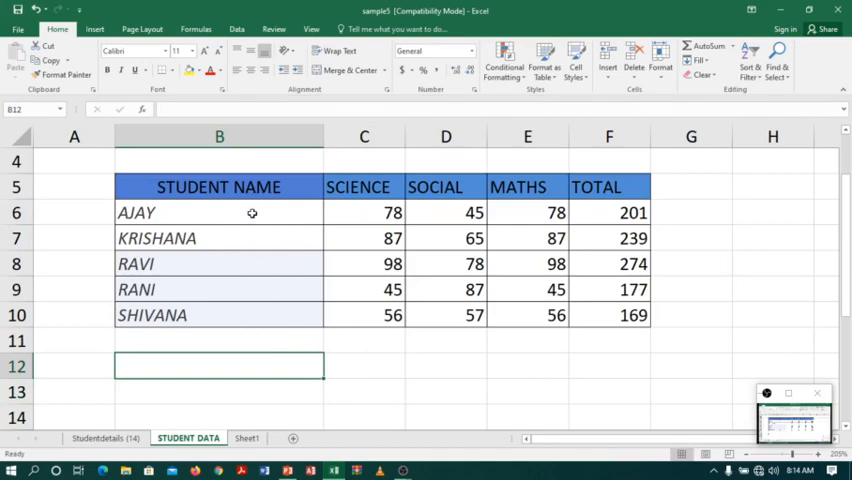
click(219, 212)
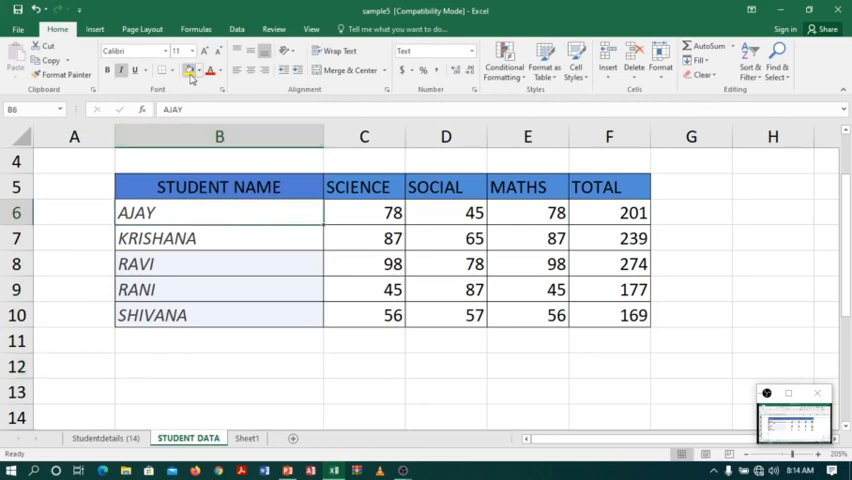
click(189, 70)
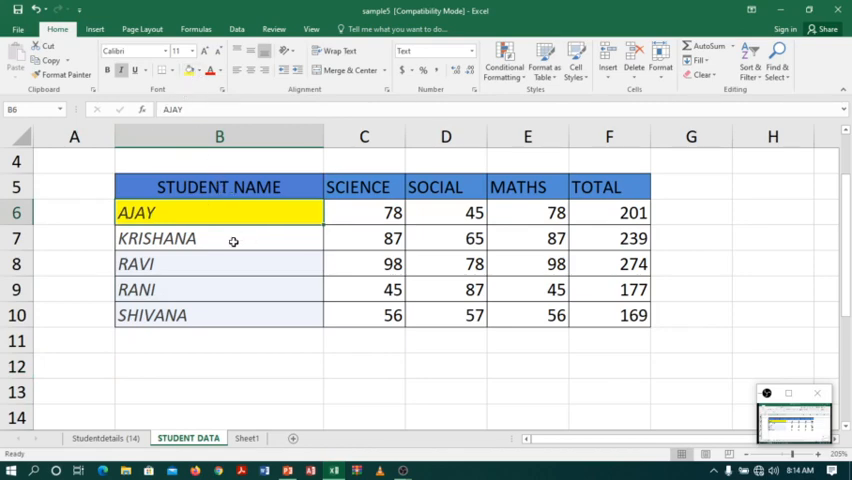
click(219, 238)
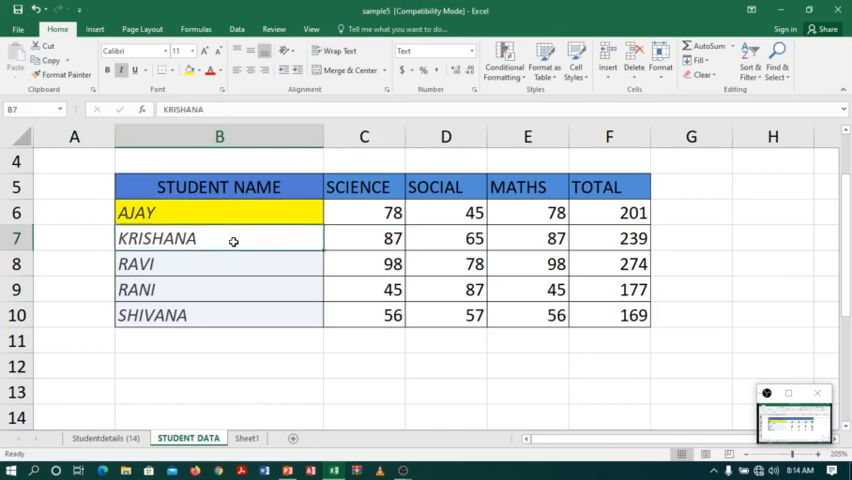
click(232, 241)
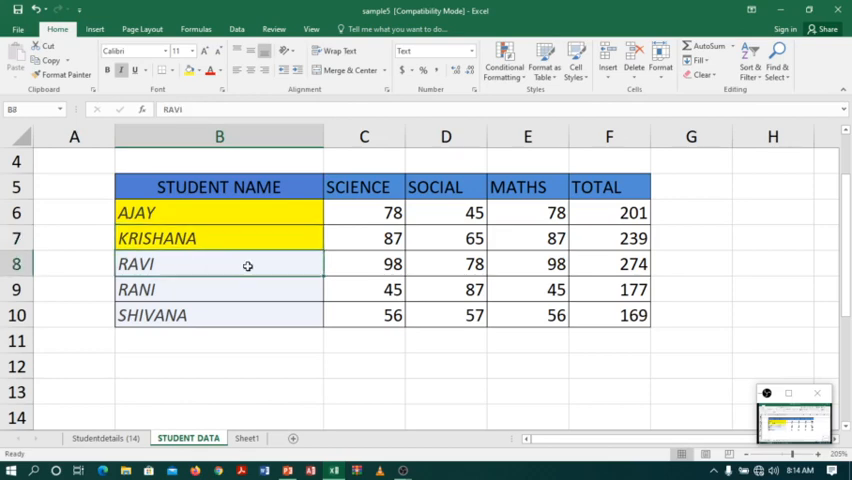
click(206, 70)
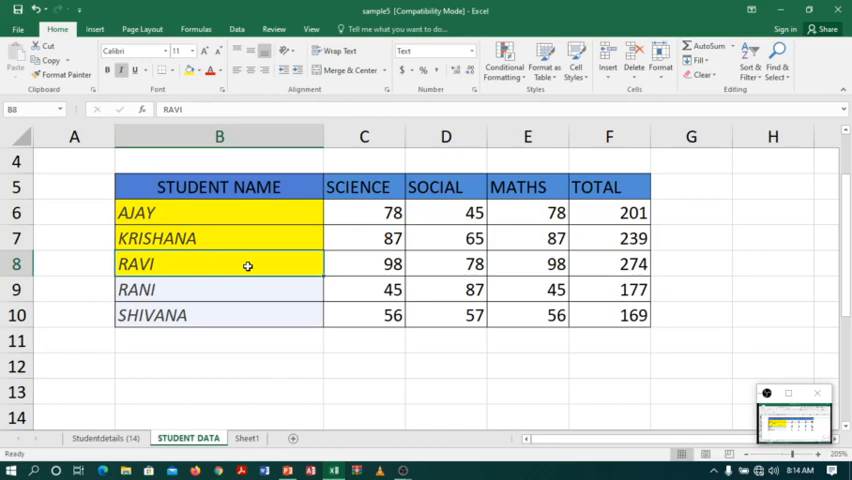